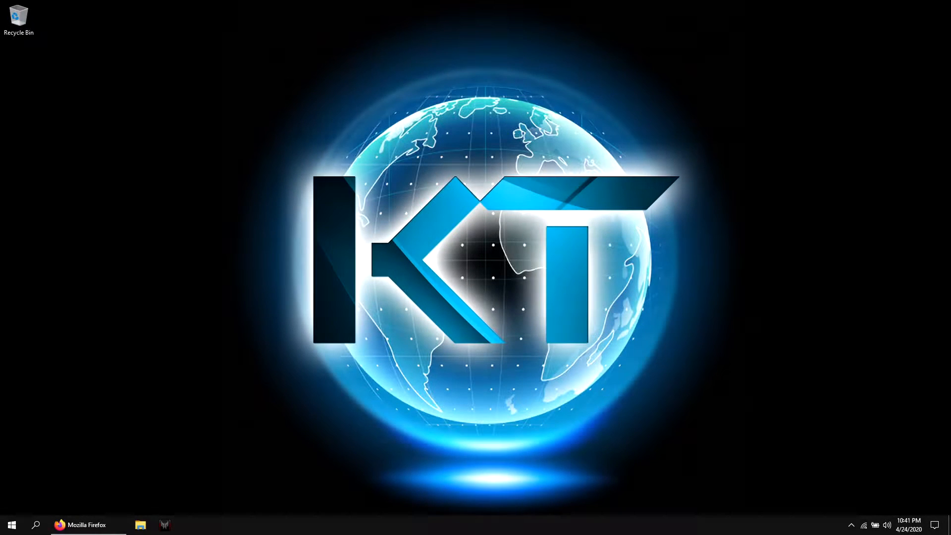
# Search Google for 'download win' from the browser
pyautogui.click(79, 525)
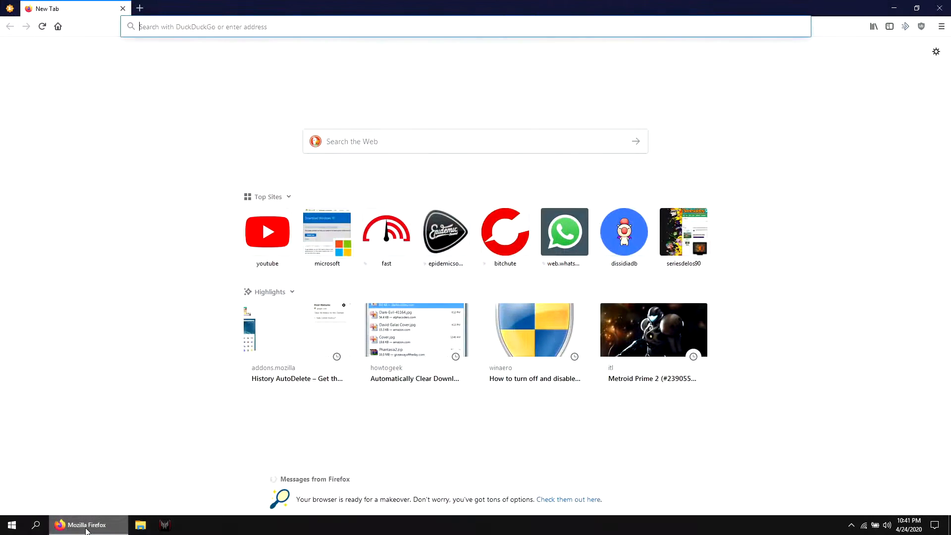
pyautogui.write('google.com')
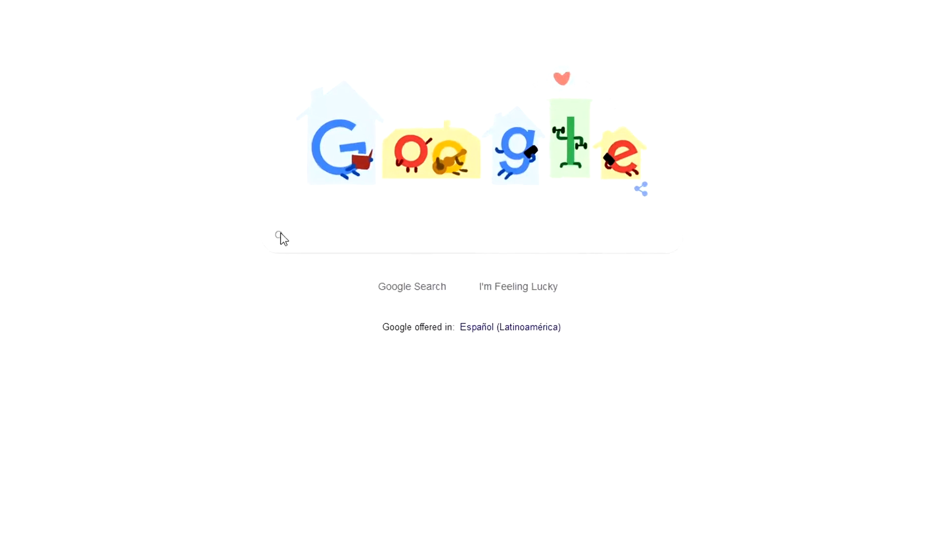
pyautogui.write('do')
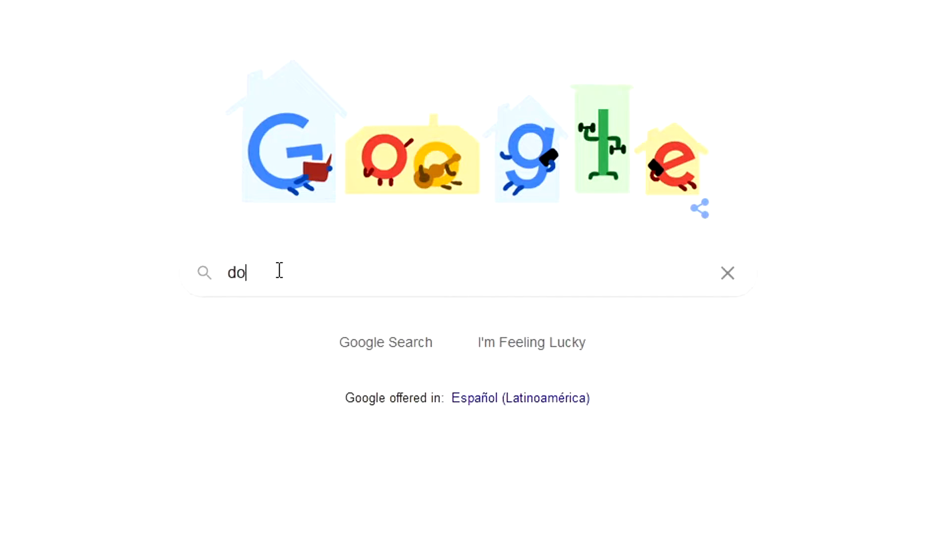
pyautogui.write('wnload windows')
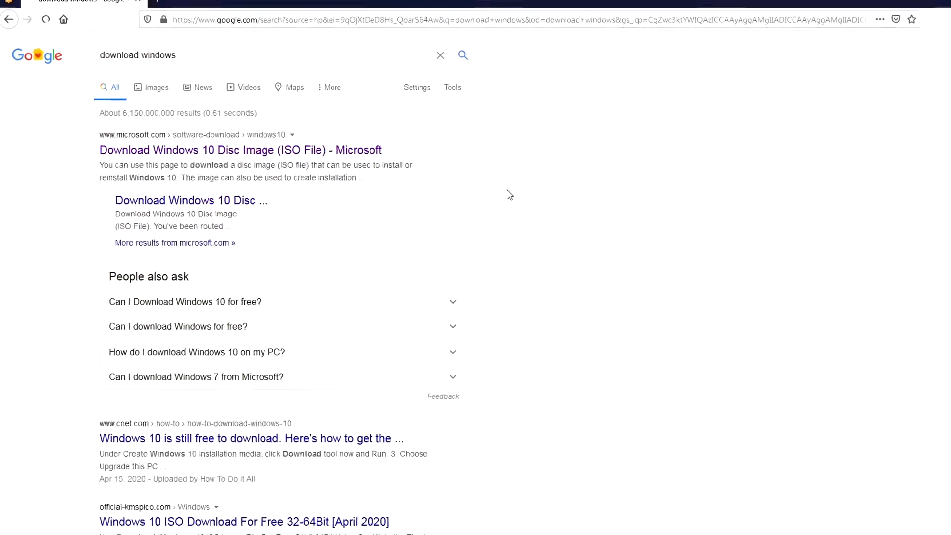
# Download the Windows 10 media creation tool from Microsoft's result page
pyautogui.click(239, 149)
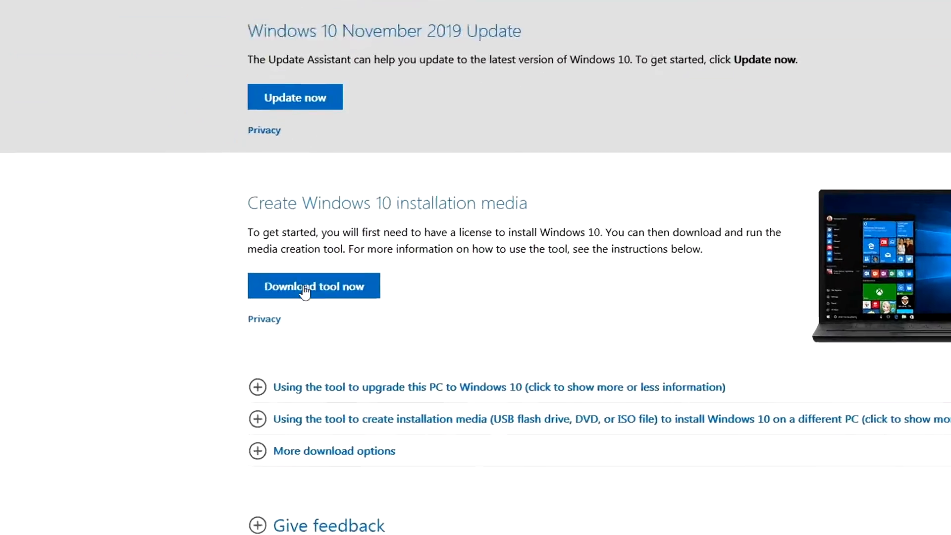
pyautogui.click(314, 285)
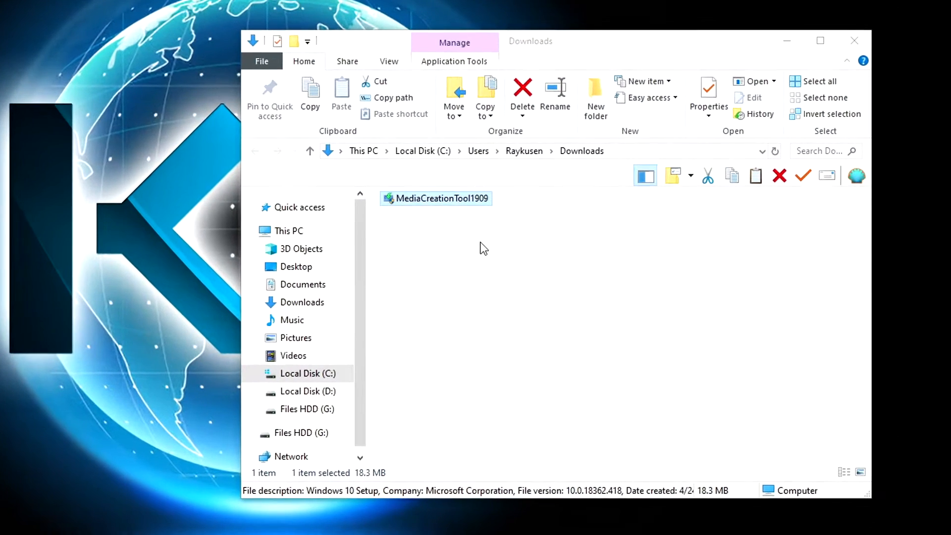
# Run MediaCreationTool1909 from Downloads as administrator
pyautogui.rightClick(436, 198)
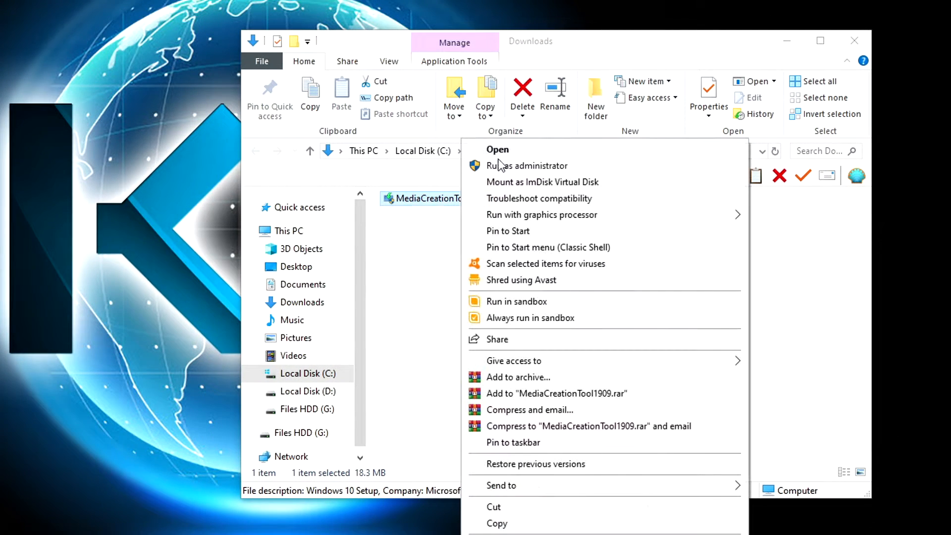
pyautogui.click(497, 150)
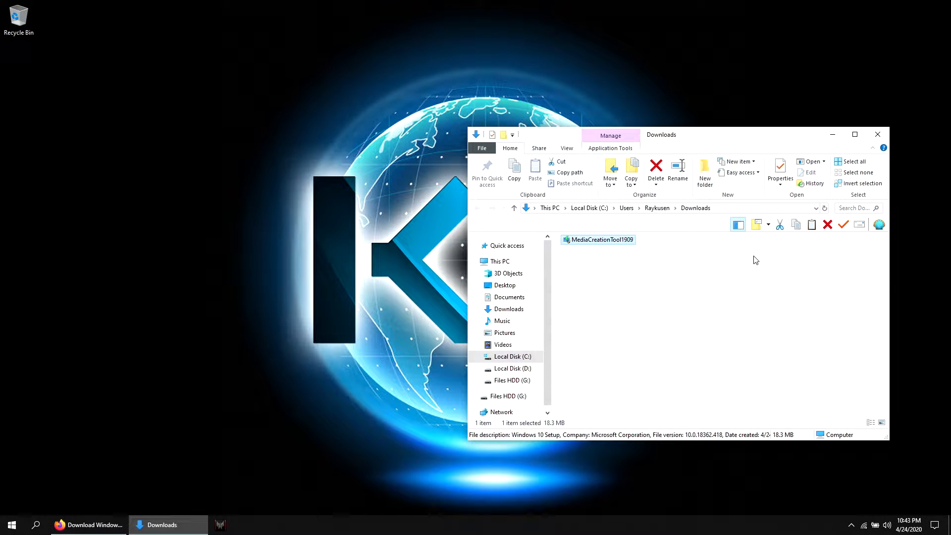
pyautogui.doubleClick(600, 240)
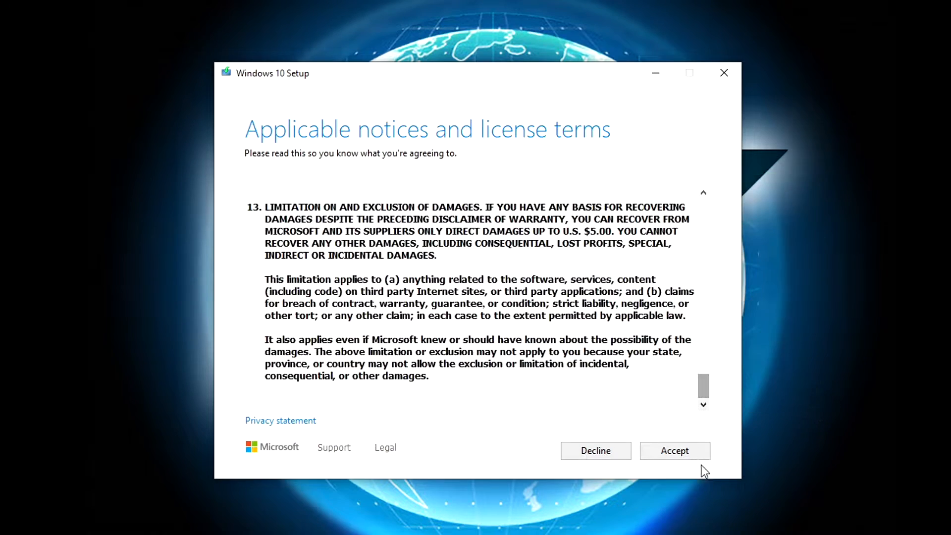
# Accept the license, choose Create installation media and untick the recommended options
pyautogui.click(675, 449)
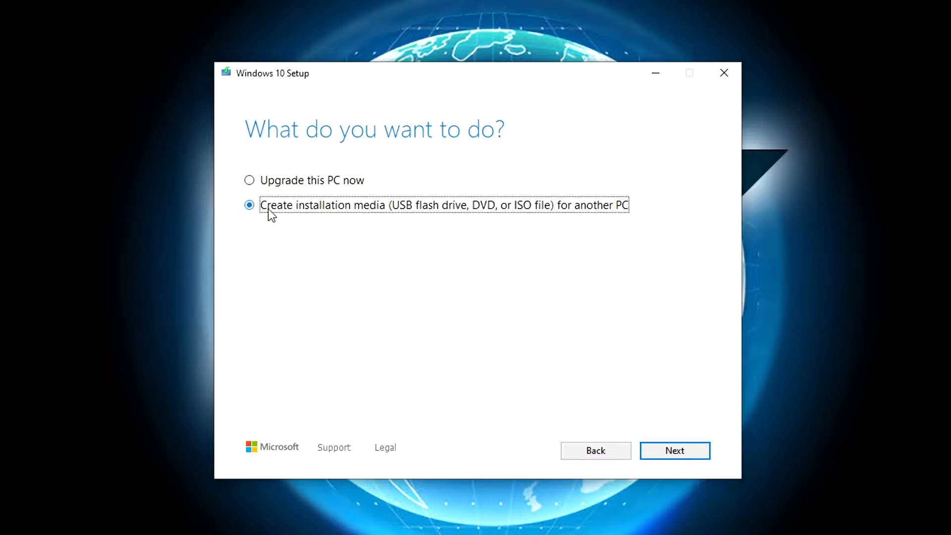
pyautogui.click(674, 450)
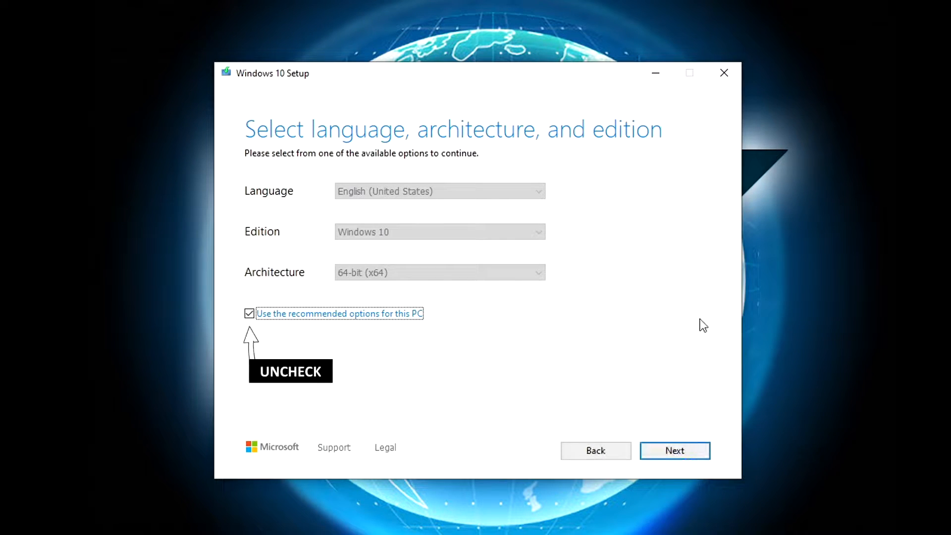
pyautogui.click(249, 313)
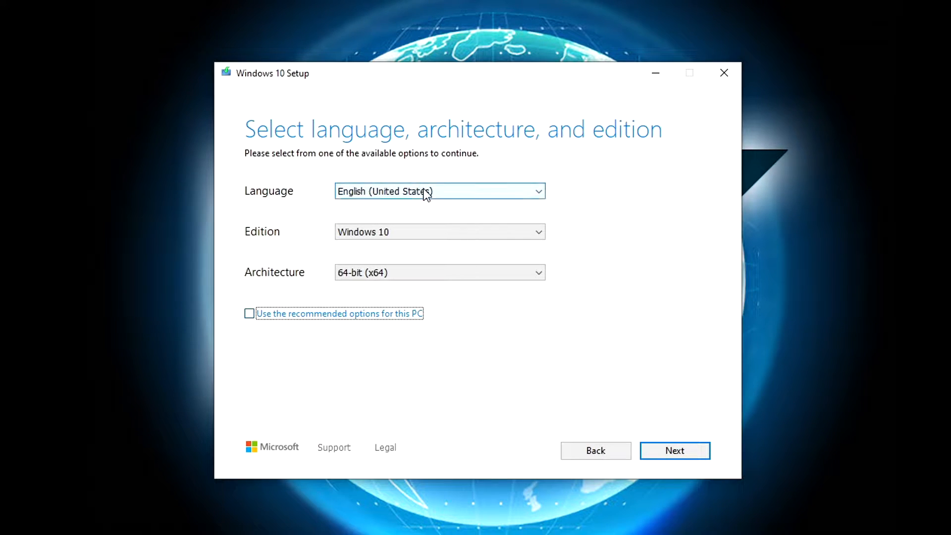
# Keep English (United States), Windows 10, 64-bit and continue to the media choice
pyautogui.click(536, 191)
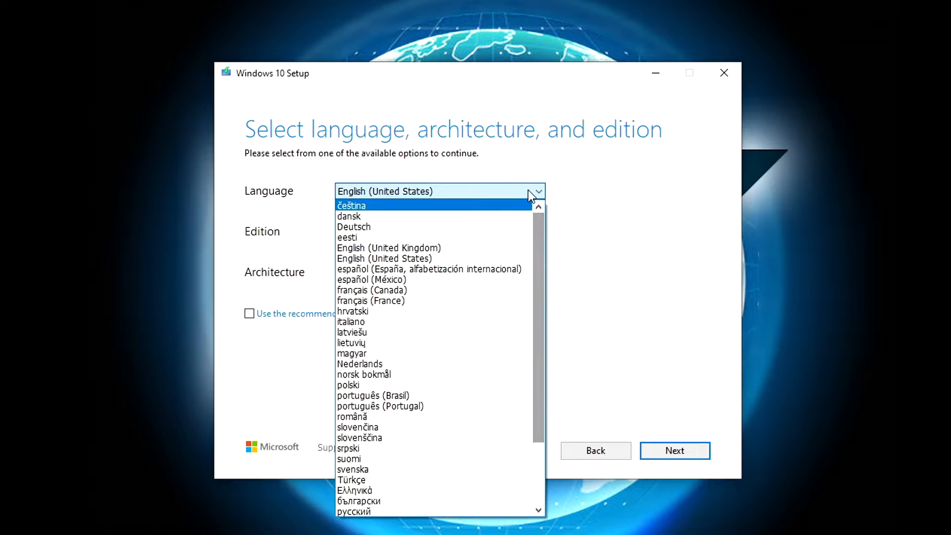
pyautogui.click(384, 259)
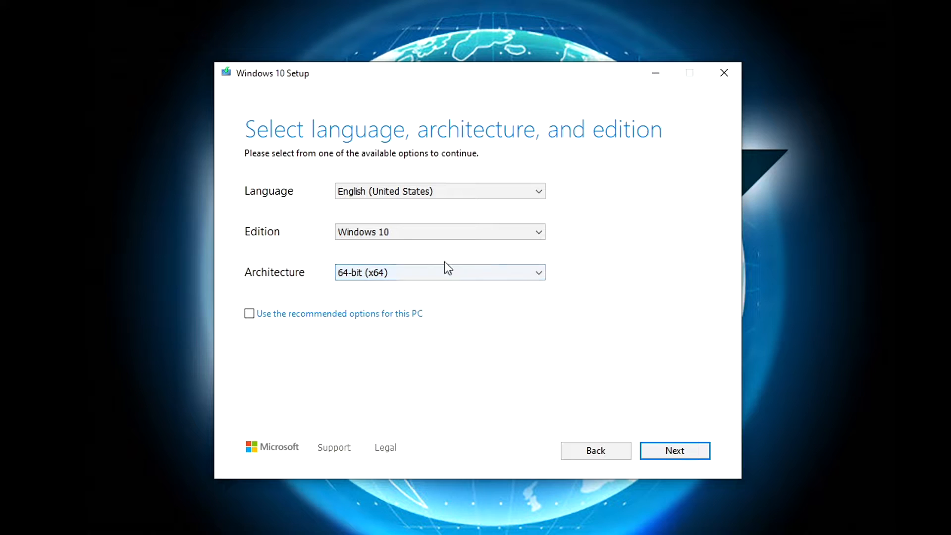
pyautogui.click(673, 449)
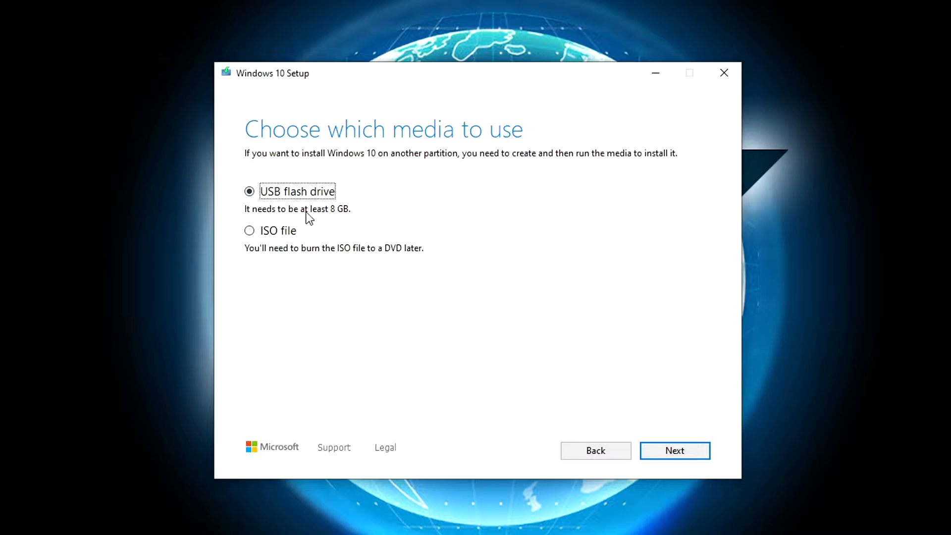
# Choose ISO file and save it as 'Windows 10' in Downloads, starting the download
pyautogui.click(250, 231)
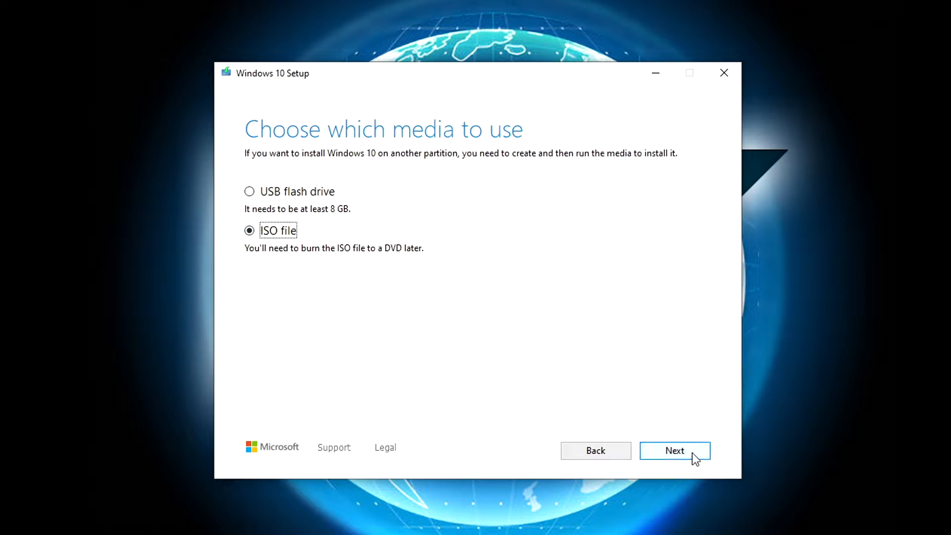
pyautogui.click(674, 450)
pyautogui.write('Windows')
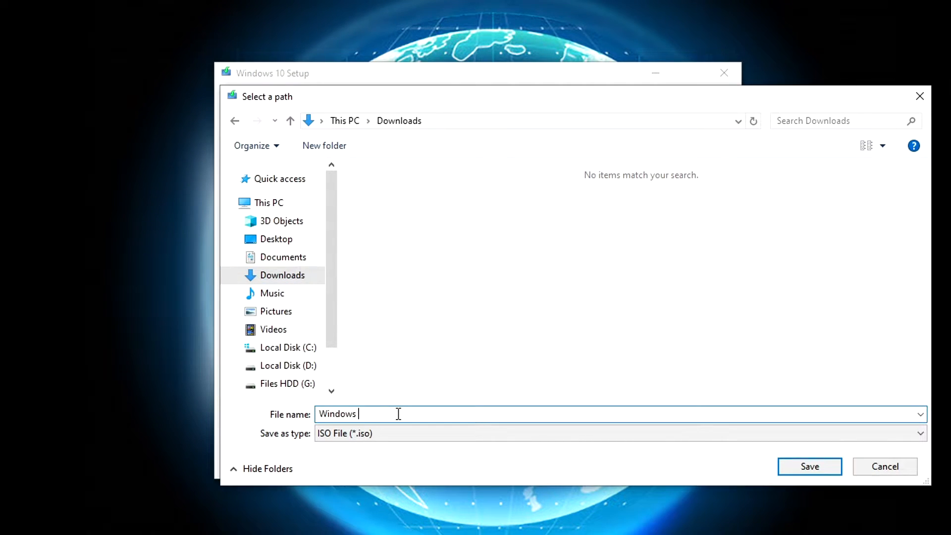
pyautogui.write('10')
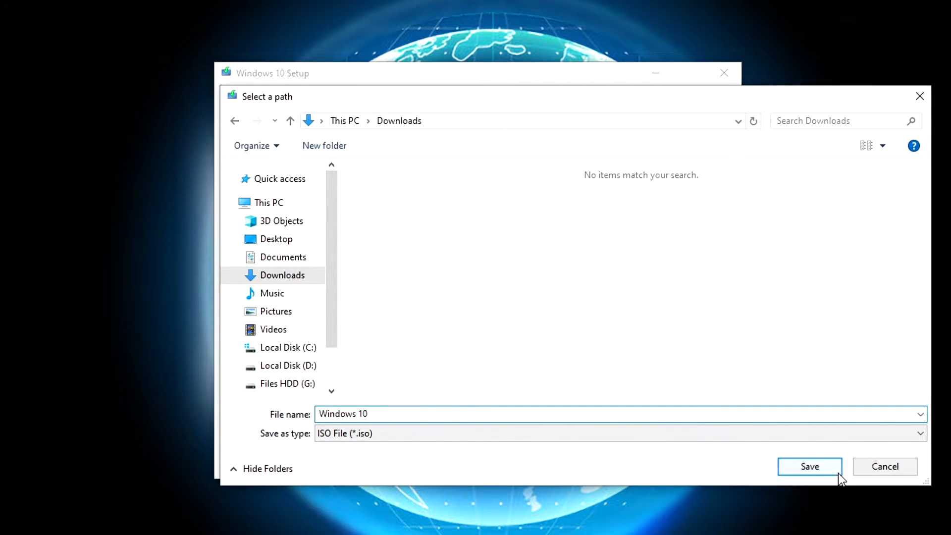
pyautogui.click(809, 467)
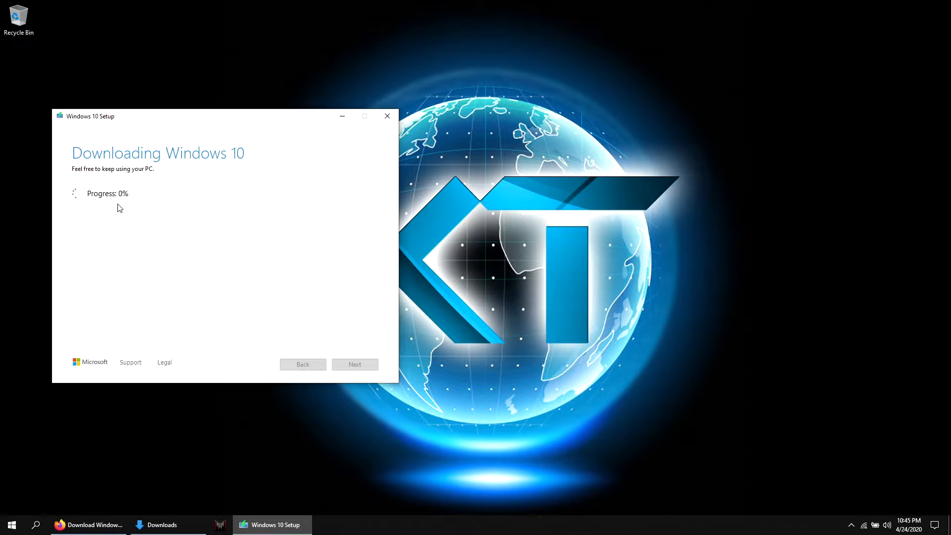
# Show the existing Windows 10 ISO in D:\Operating Systems\Windows 10 x64 and dismiss the setup download
pyautogui.click(161, 525)
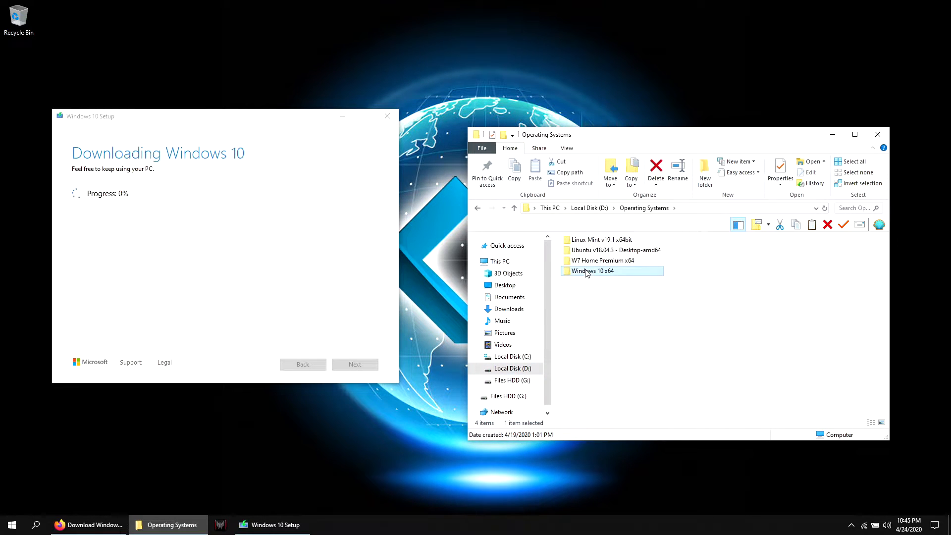
pyautogui.doubleClick(592, 271)
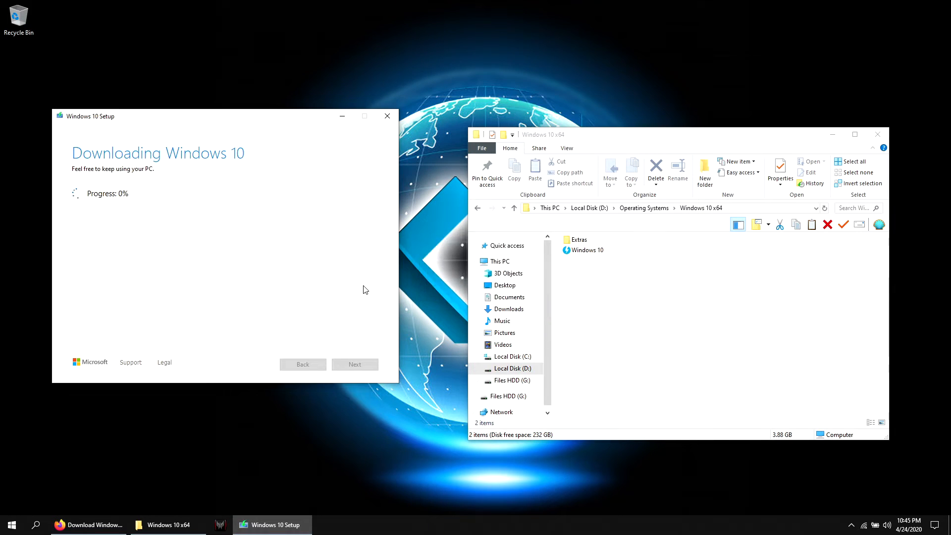
pyautogui.click(388, 116)
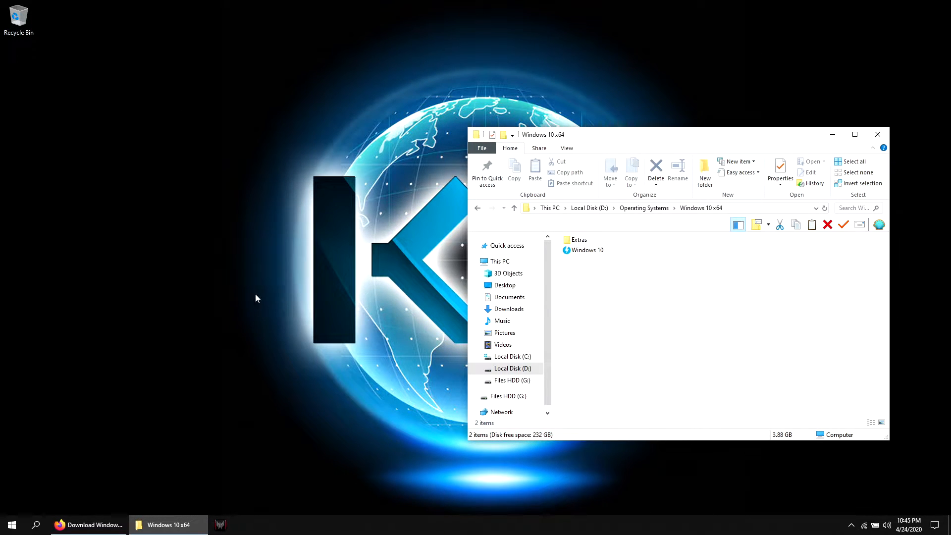
pyautogui.click(88, 525)
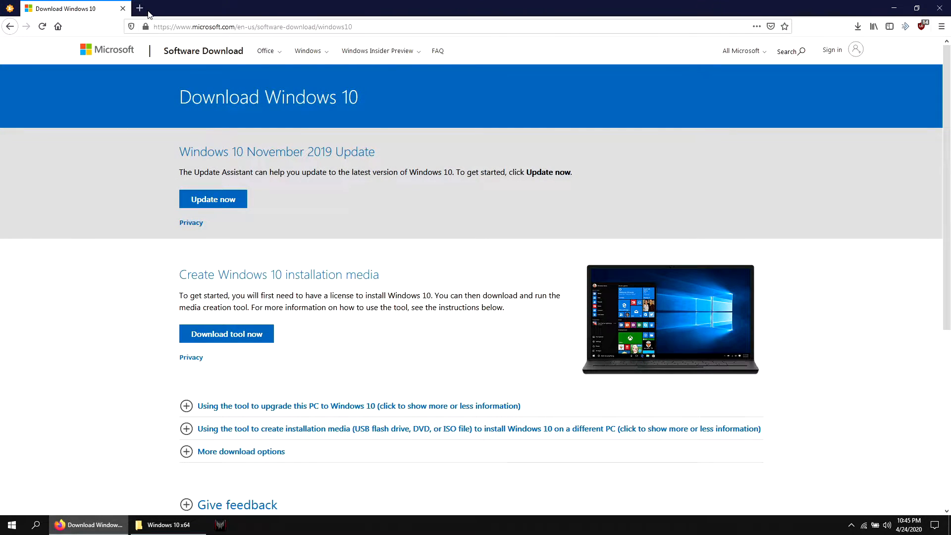
# Visit the Rufus website in a new tab and reach its Download section
pyautogui.click(140, 8)
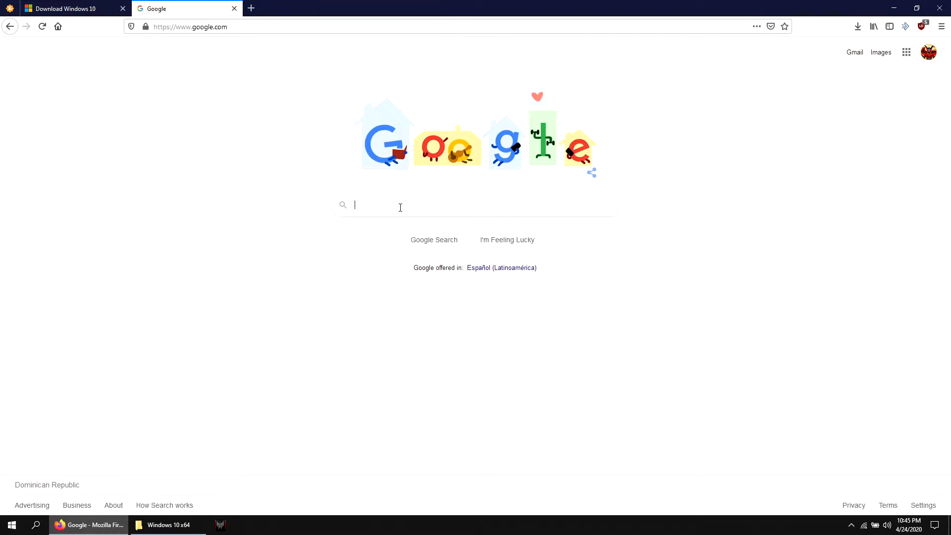
pyautogui.write('rufus')
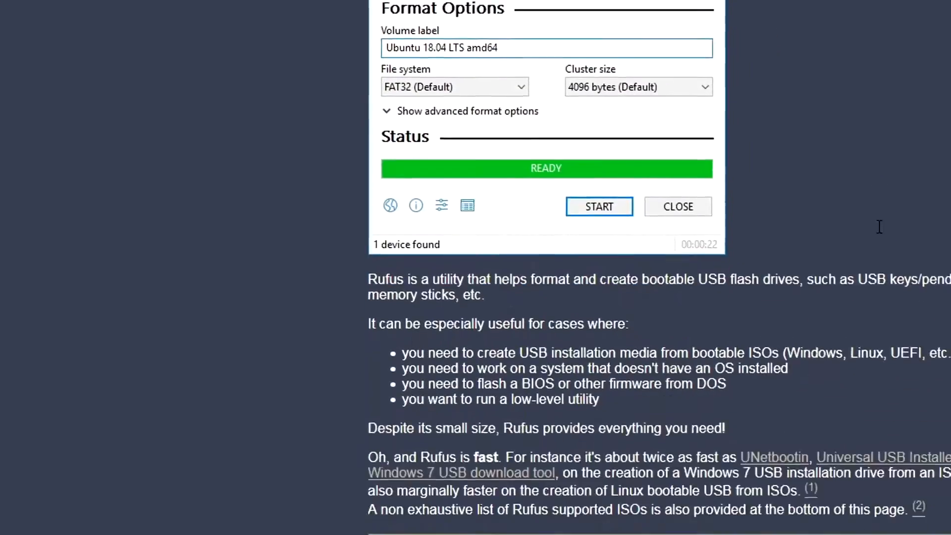
pyautogui.scroll(-3)
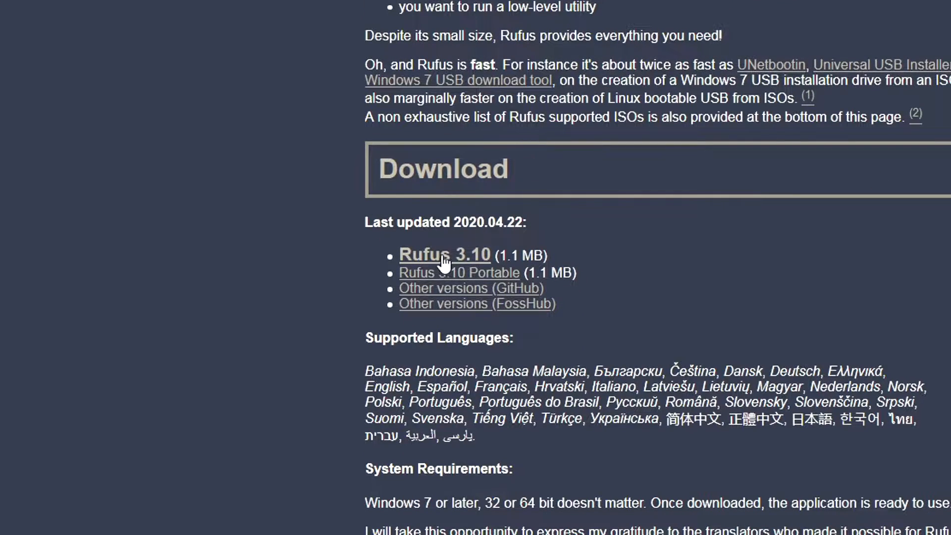
# Download Rufus 3.10 and show the file in its folder
pyautogui.click(444, 255)
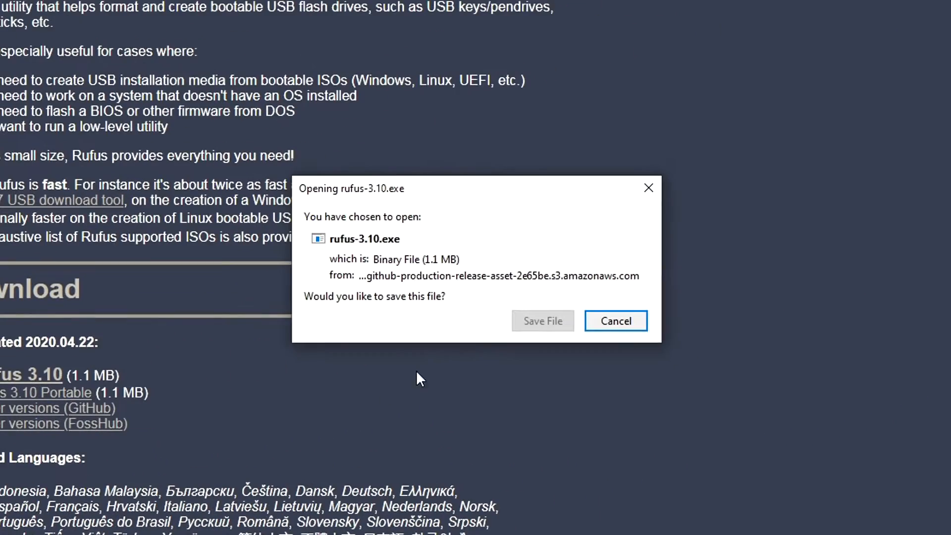
pyautogui.click(615, 321)
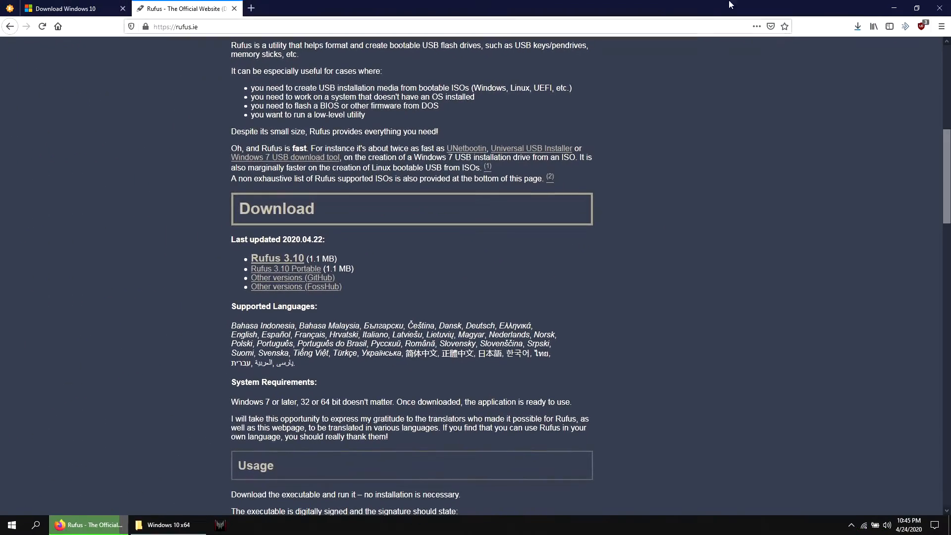
pyautogui.click(857, 25)
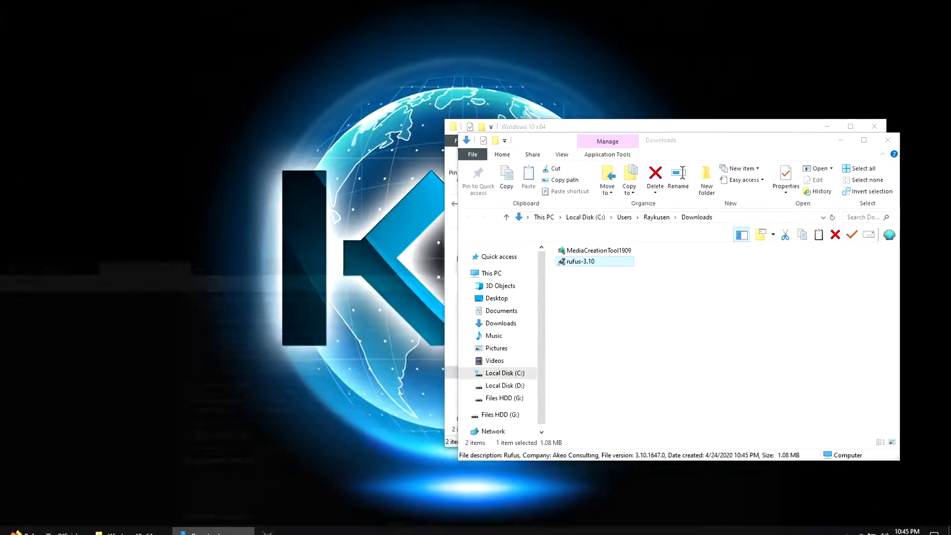
# Launch rufus-3.10 from the Downloads folder
pyautogui.rightClick(581, 261)
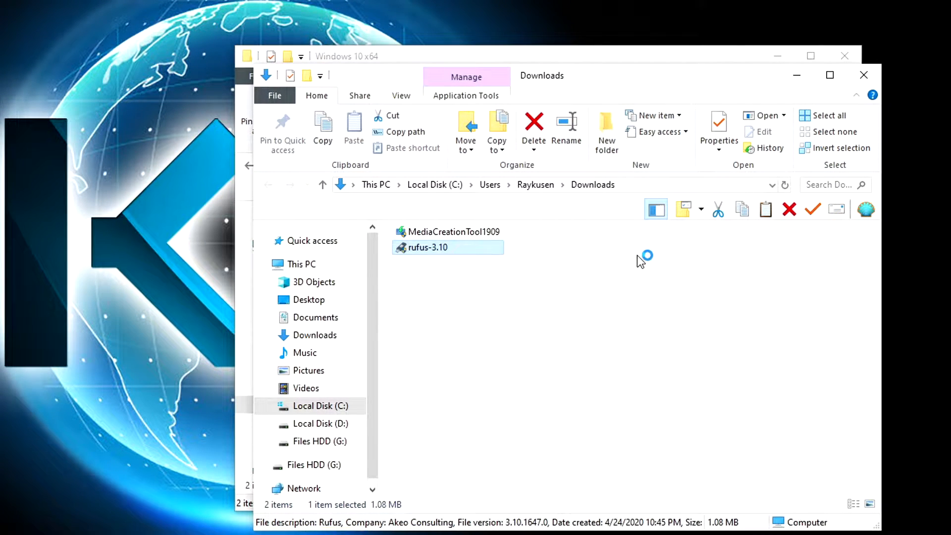
pyautogui.moveTo(789, 104)
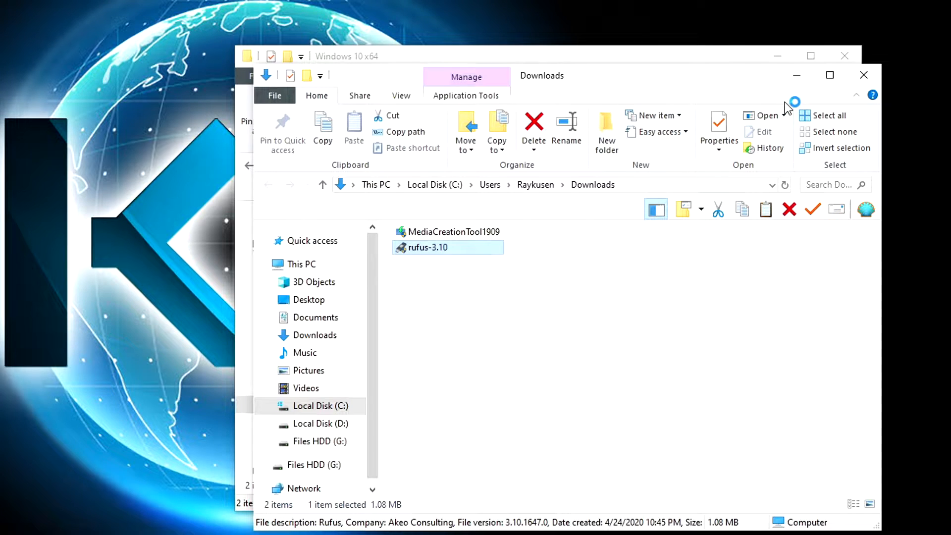
pyautogui.doubleClick(428, 247)
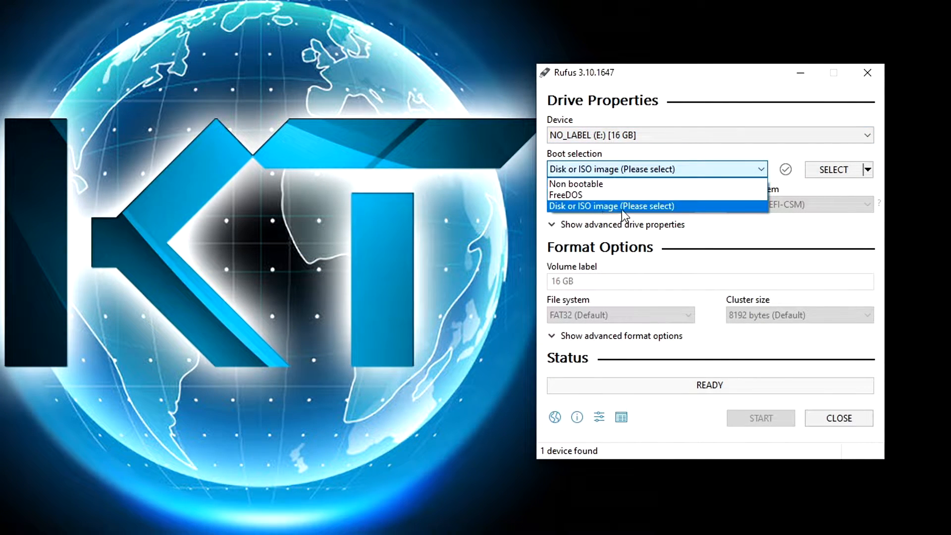
# Use Windows 10.iso from drive D as the boot image with Standard Windows installation
pyautogui.click(612, 206)
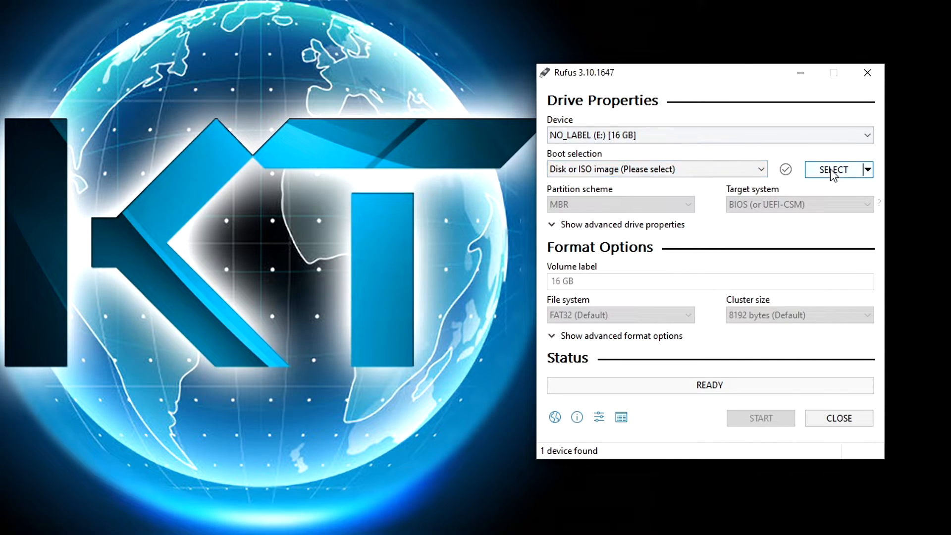
pyautogui.click(835, 169)
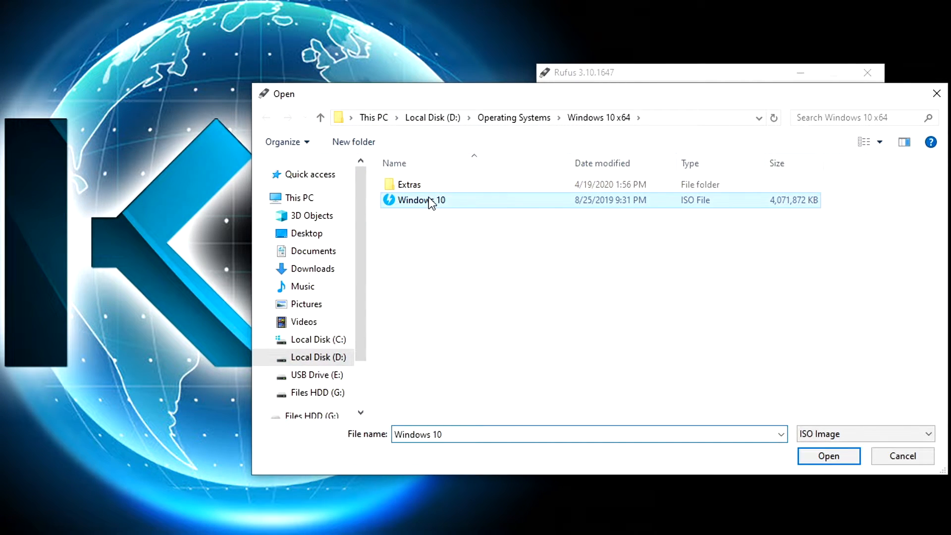
pyautogui.click(829, 456)
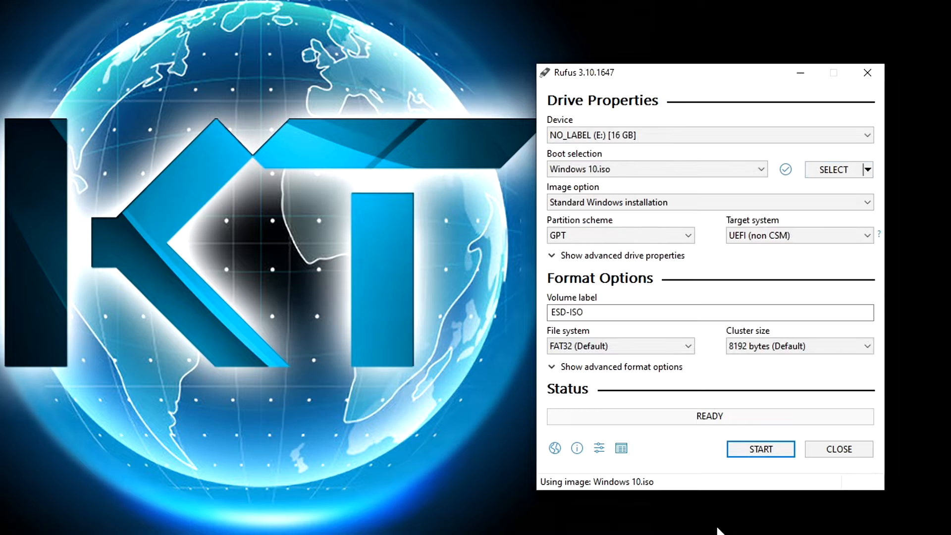
pyautogui.click(707, 202)
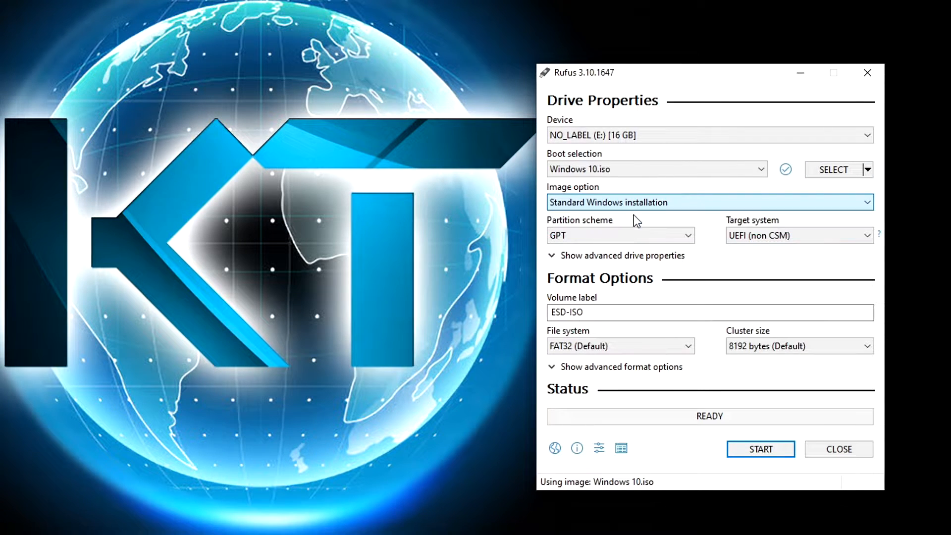
pyautogui.click(685, 345)
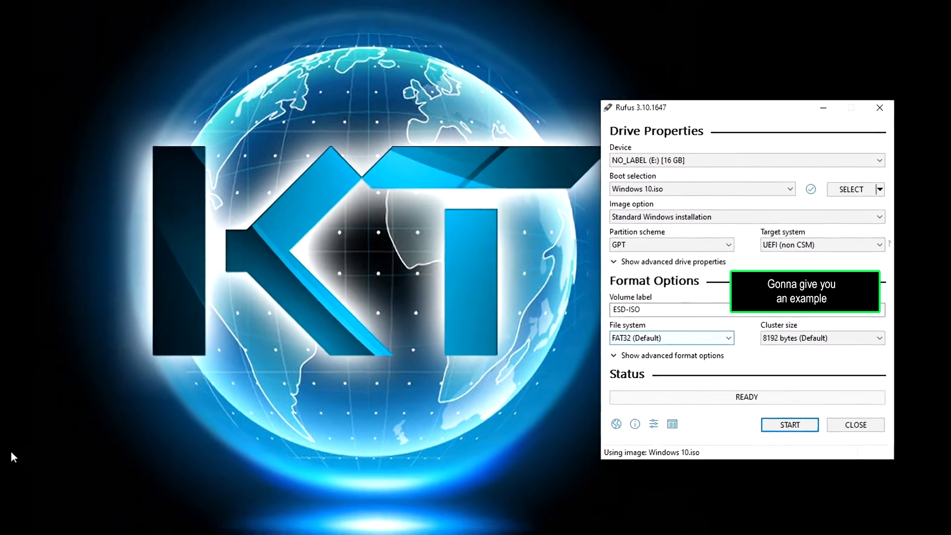
# Find Disk Management via search for 'disk' and set the USB file system to NTFS
pyautogui.click(35, 525)
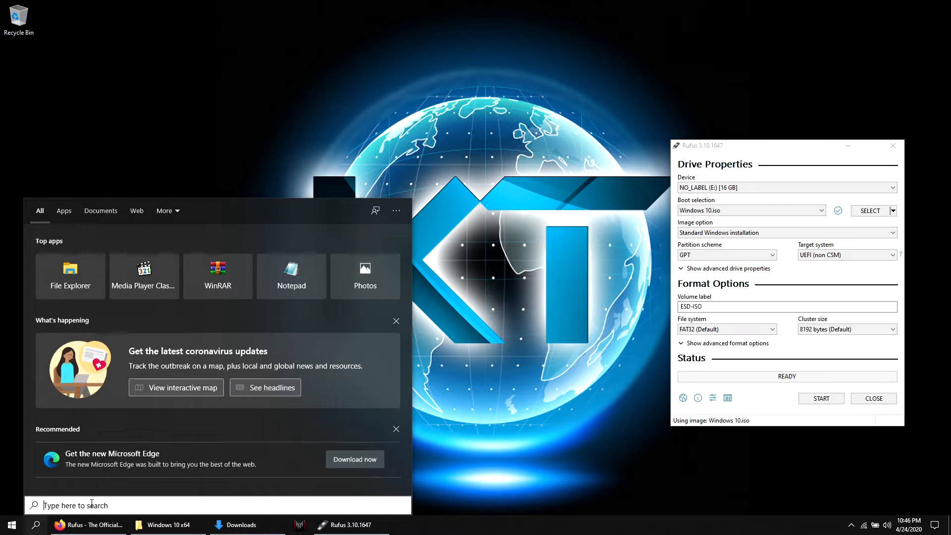
pyautogui.write('disk')
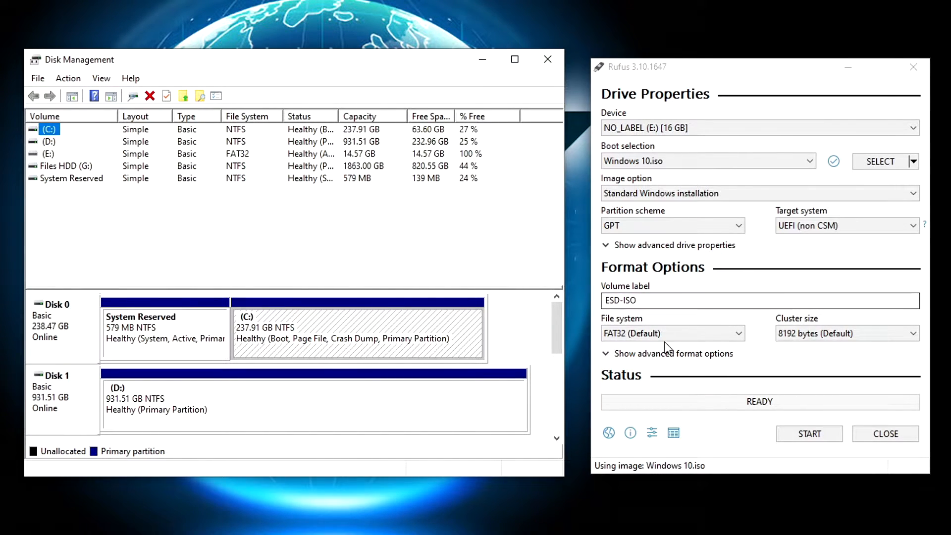
pyautogui.click(672, 333)
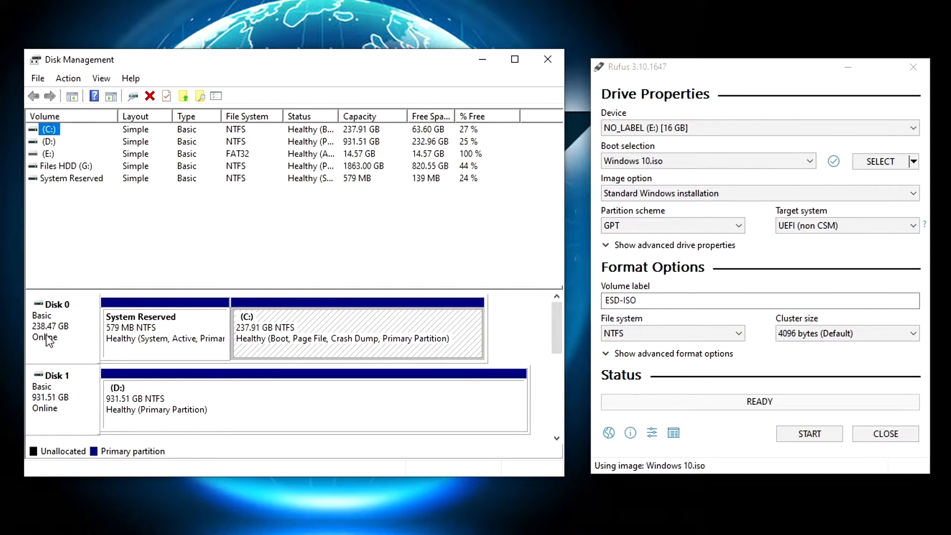
# Confirm Disk 0 uses MBR in its Volumes properties and set Rufus's partition scheme to MBR
pyautogui.rightClick(52, 328)
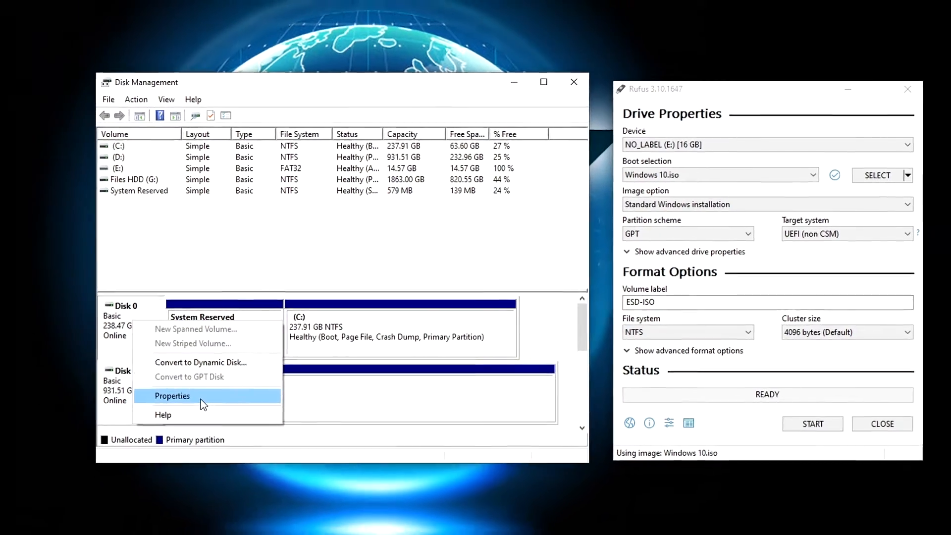
pyautogui.click(172, 396)
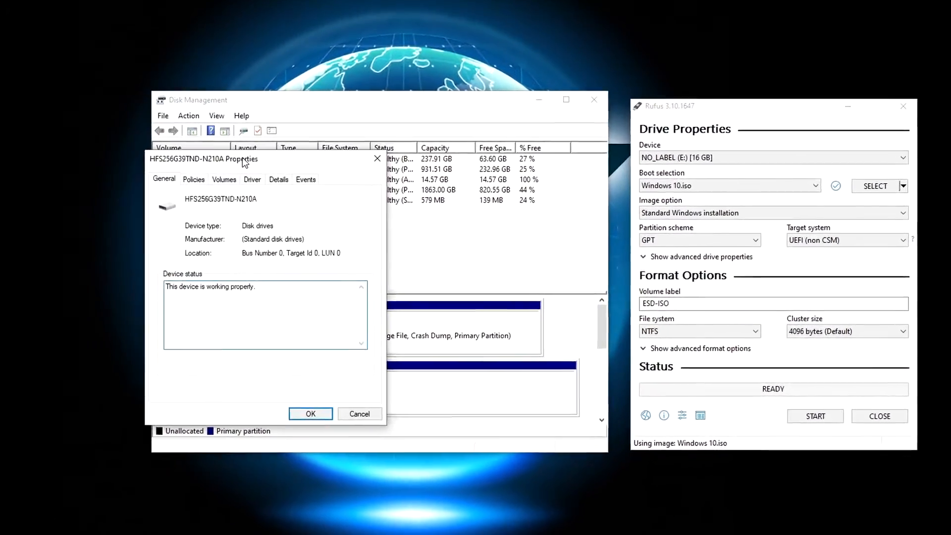
pyautogui.click(224, 179)
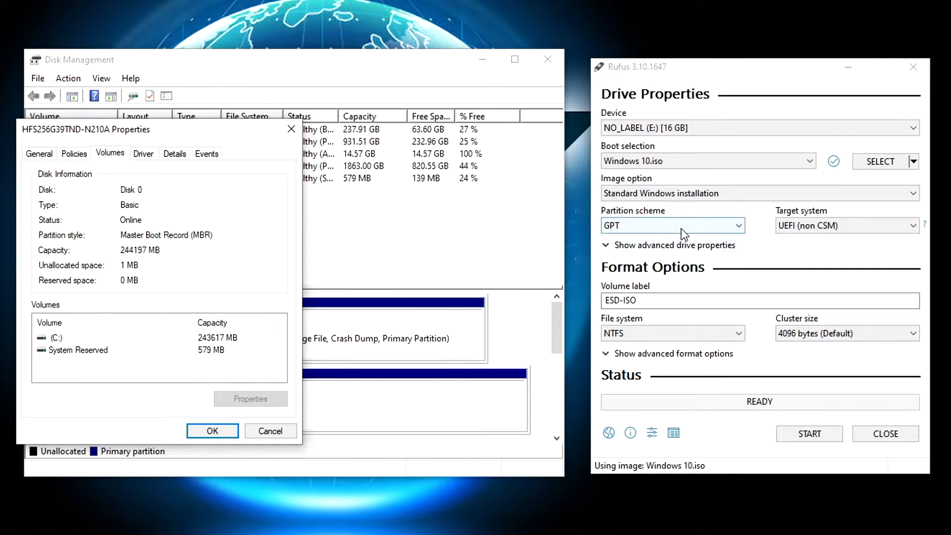
pyautogui.click(672, 225)
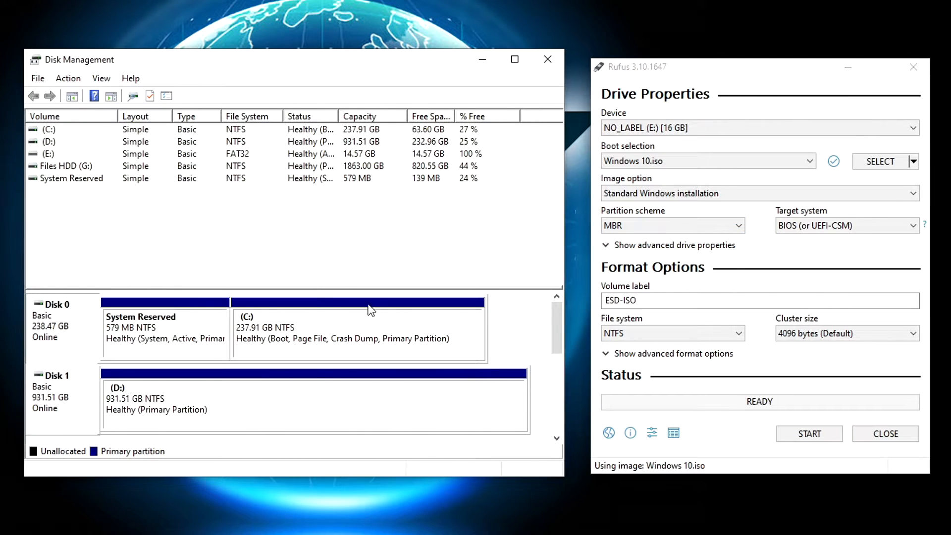
pyautogui.click(548, 58)
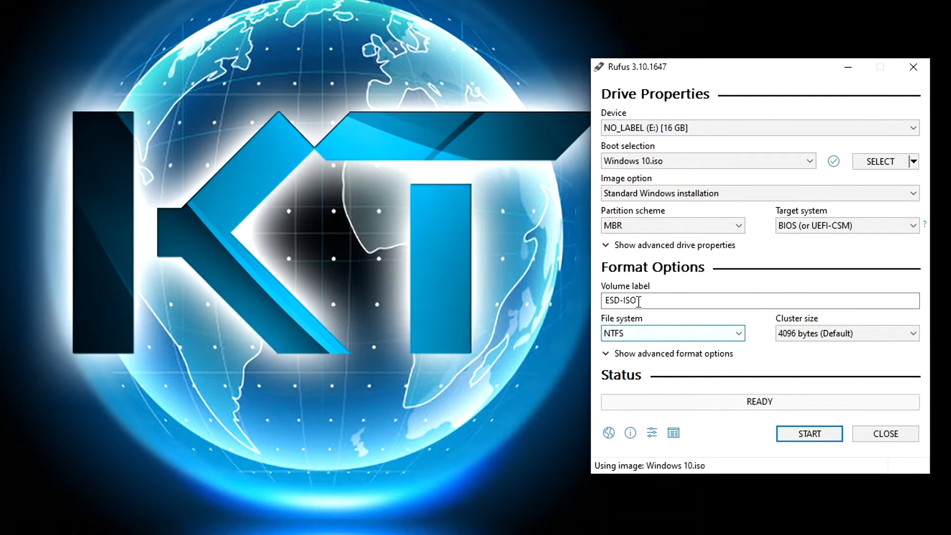
# Relabel the volume 'Any name you want' and start creating the bootable USB drive
pyautogui.tripleClick(637, 300)
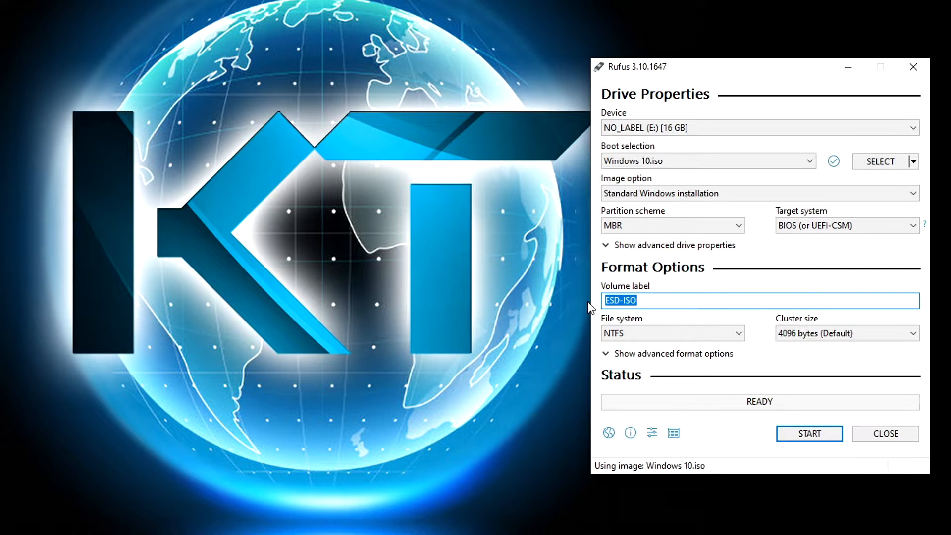
pyautogui.write('Any n')
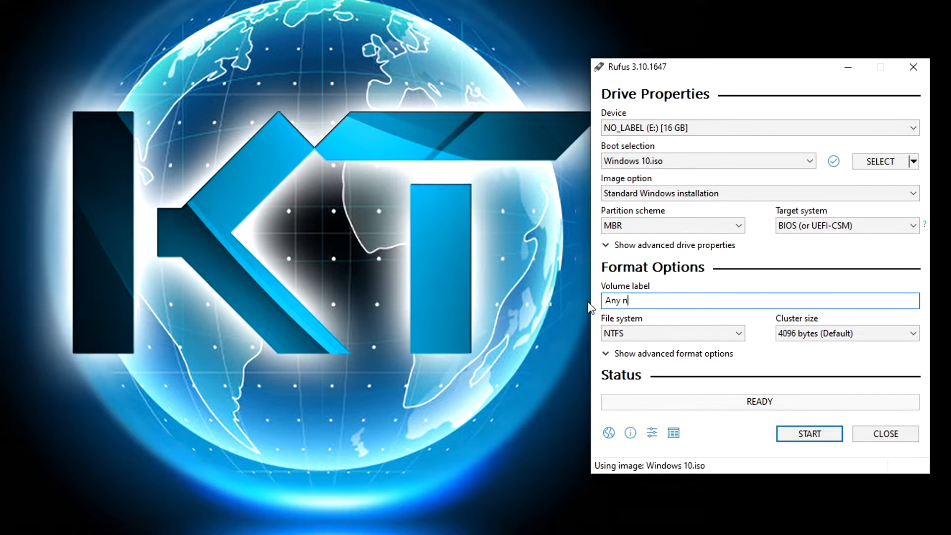
pyautogui.write('ame you want')
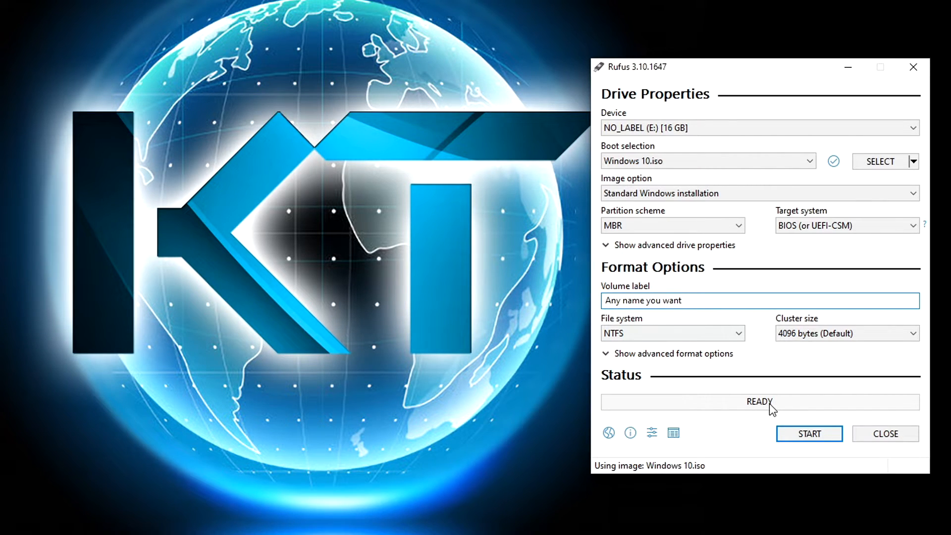
pyautogui.click(809, 434)
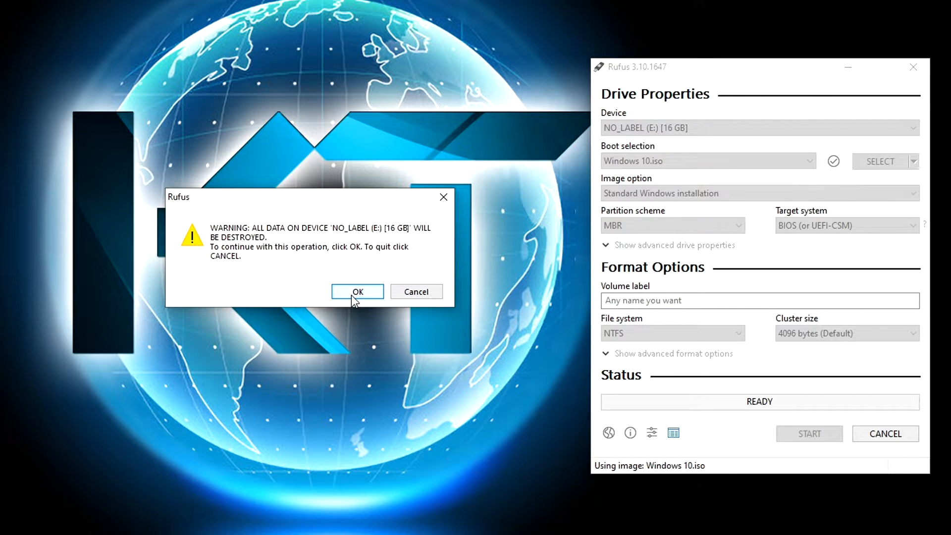
# Confirm the data-destruction warning so Rufus writes the image to the 16 GB drive
pyautogui.click(357, 291)
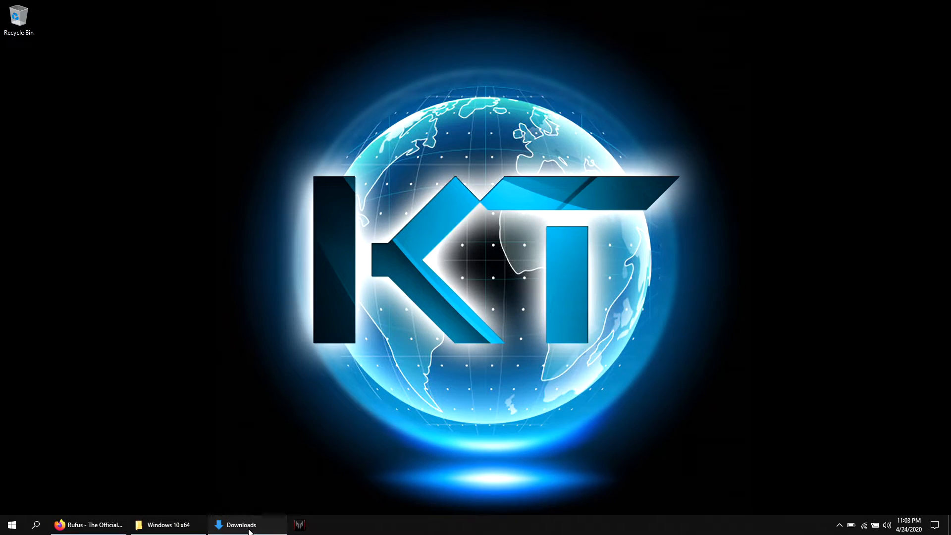
# Browse the USB drive 'Any name you want' and launch Windows 10 setup from it
pyautogui.click(242, 525)
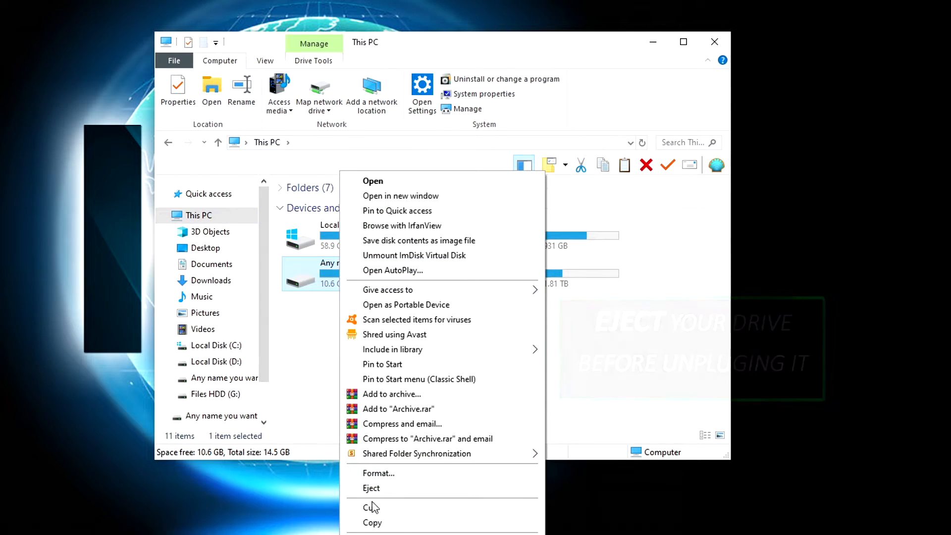
pyautogui.click(371, 488)
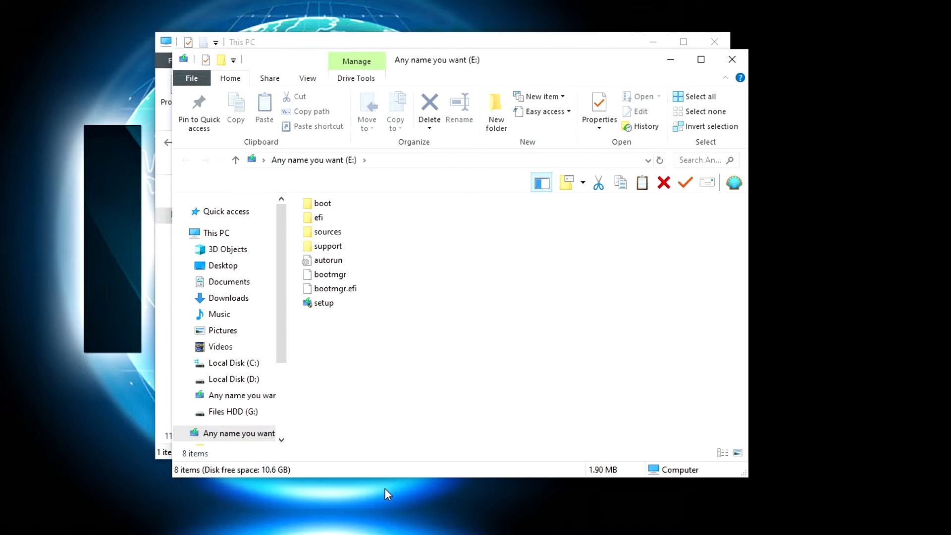
pyautogui.moveTo(321, 174)
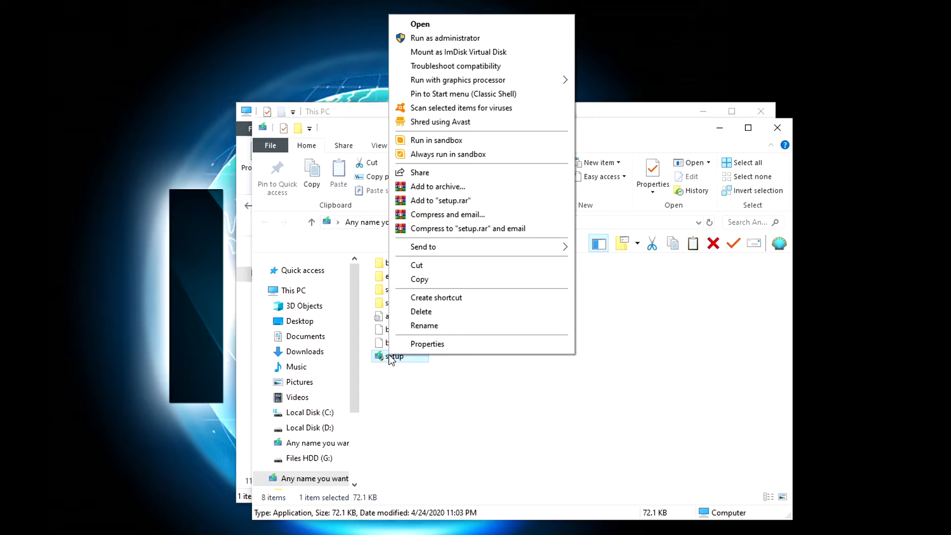
pyautogui.click(420, 24)
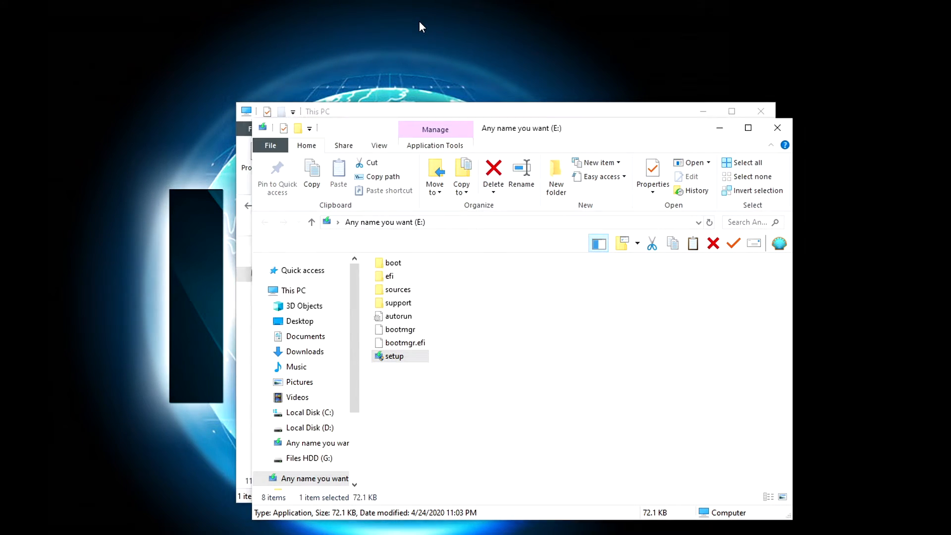
pyautogui.doubleClick(396, 356)
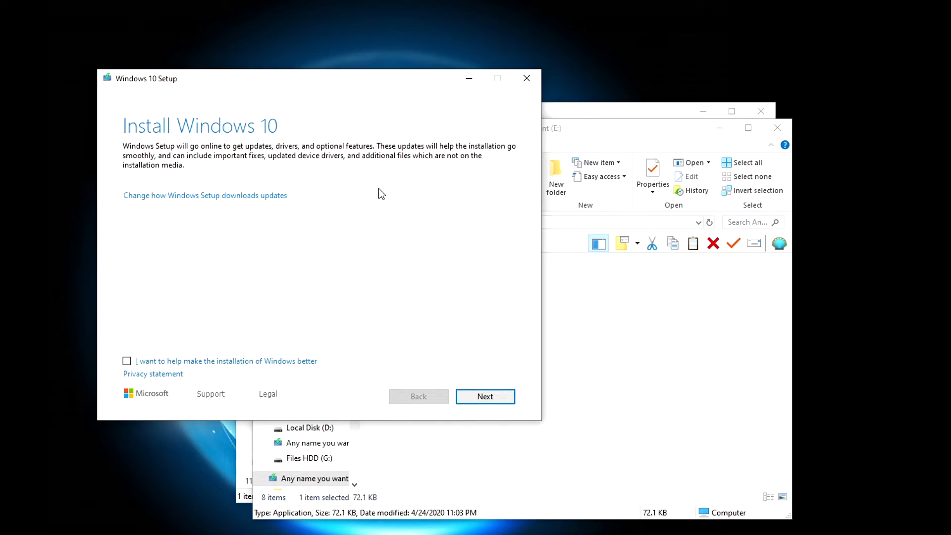